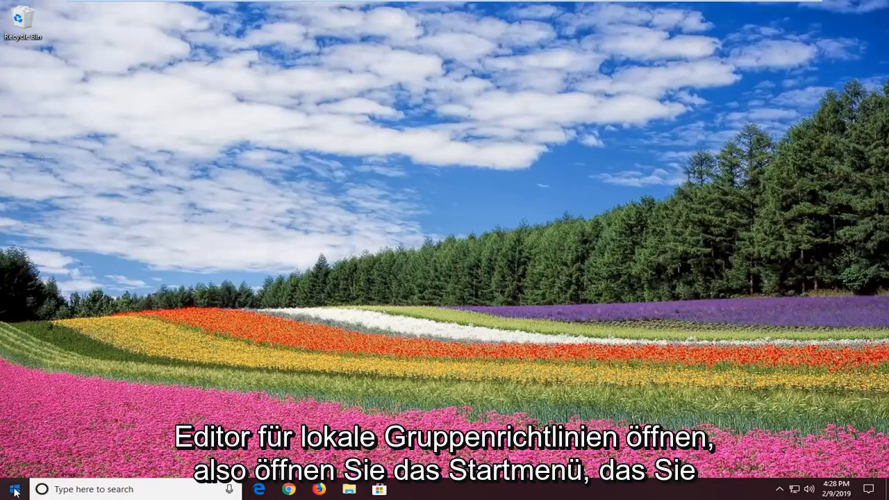
Search the Start menu for 'edit' to find Edit group policy
{"action": "left_click", "coordinate": [12, 489]}
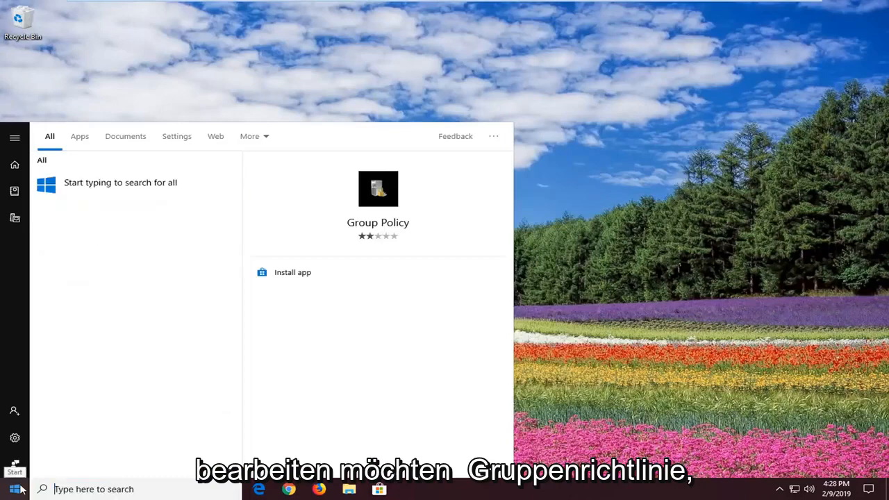
{"action": "type", "text": "edit"}
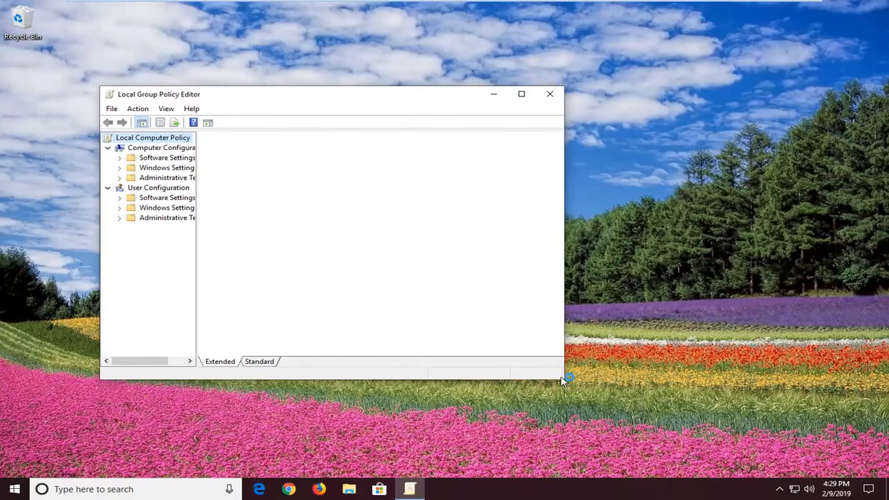
{"action": "mouse_move", "coordinate": [566, 382]}
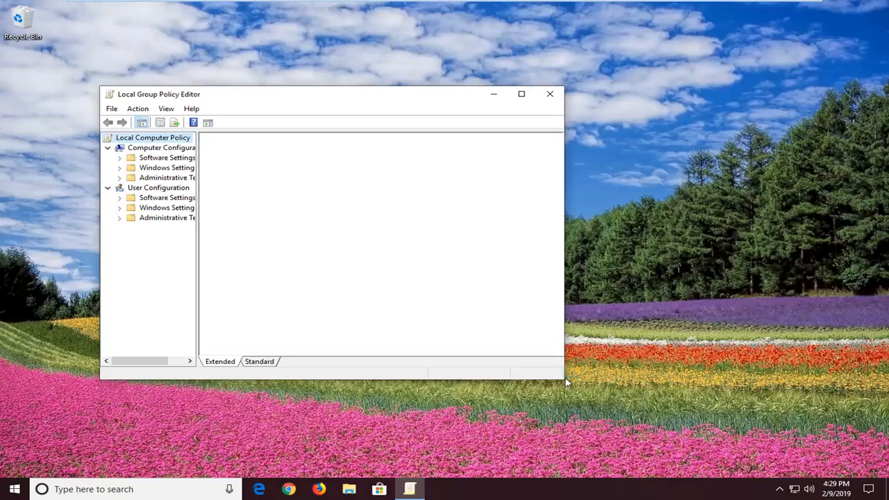
Collapse User Configuration and expand Computer Configuration > Administrative Templates to list its categories
{"action": "left_click", "coordinate": [153, 137]}
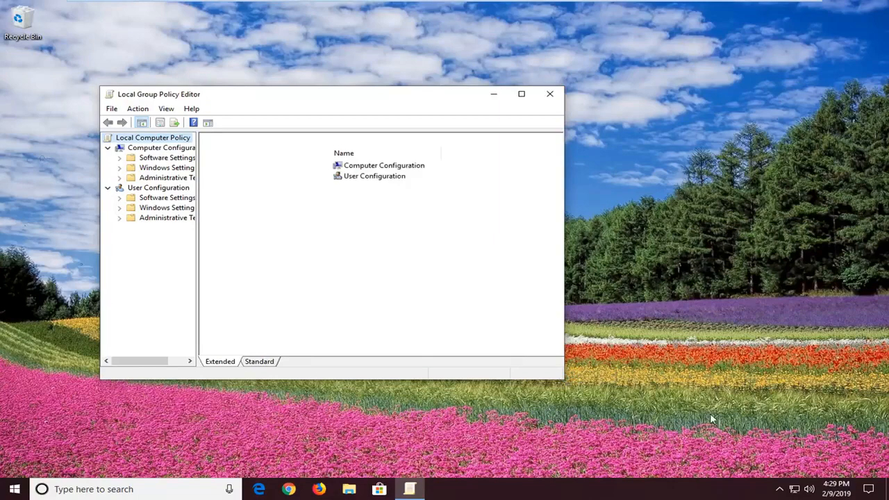
{"action": "left_click", "coordinate": [152, 137]}
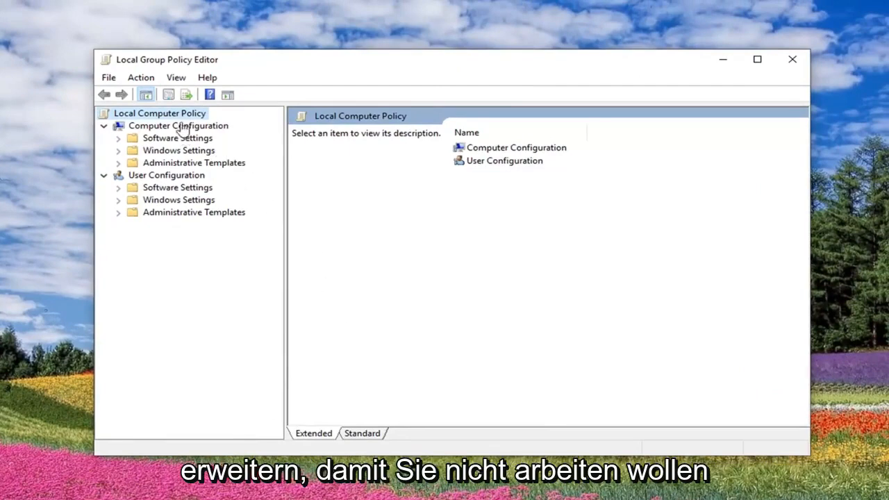
{"action": "left_click", "coordinate": [178, 126]}
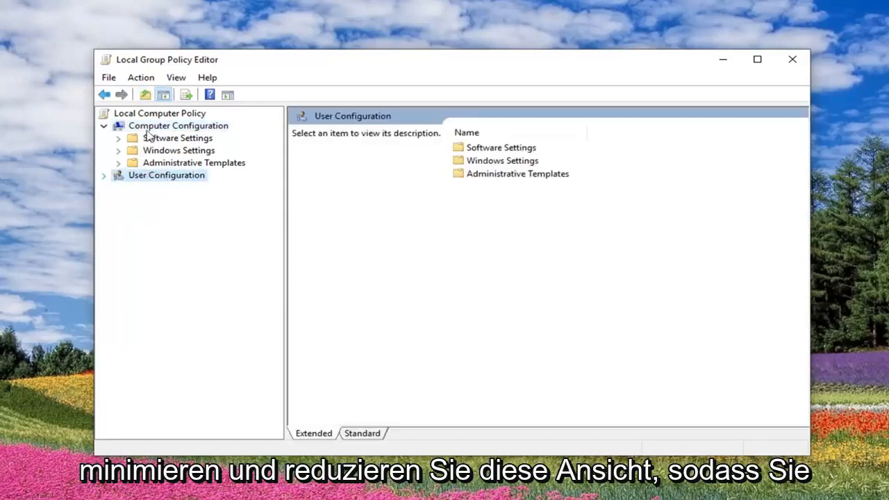
{"action": "left_click", "coordinate": [178, 125]}
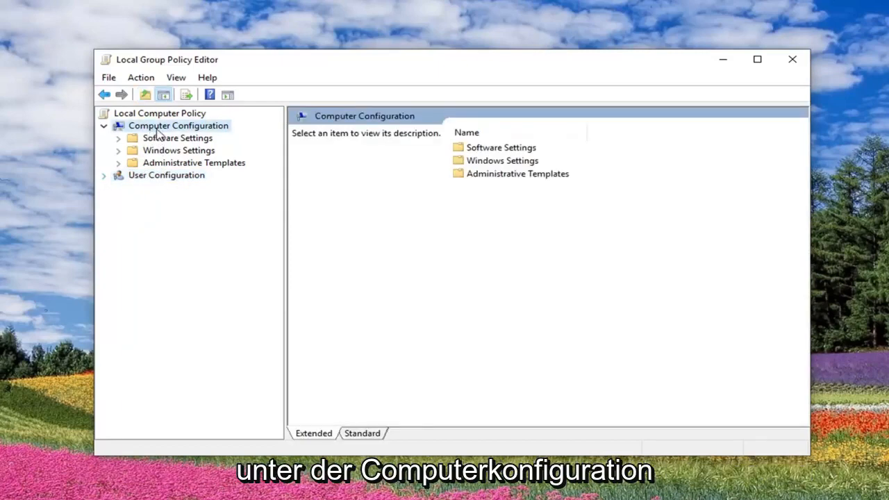
{"action": "left_click", "coordinate": [193, 162]}
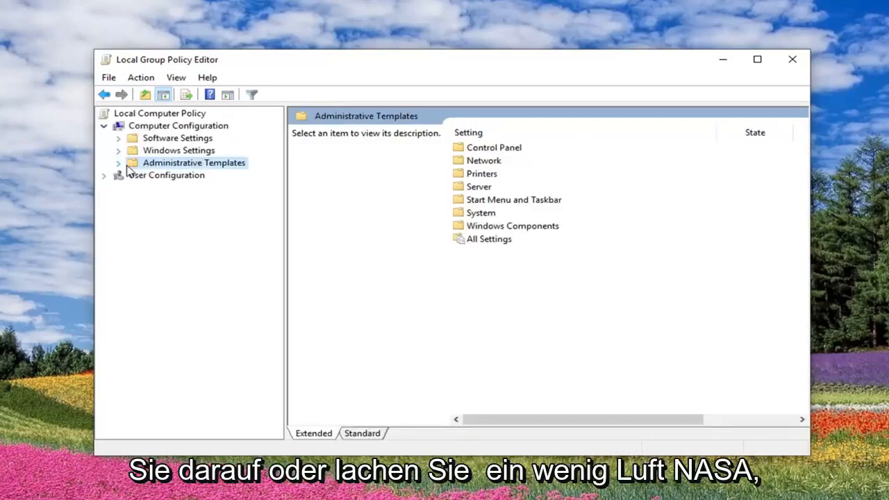
{"action": "left_click", "coordinate": [118, 162]}
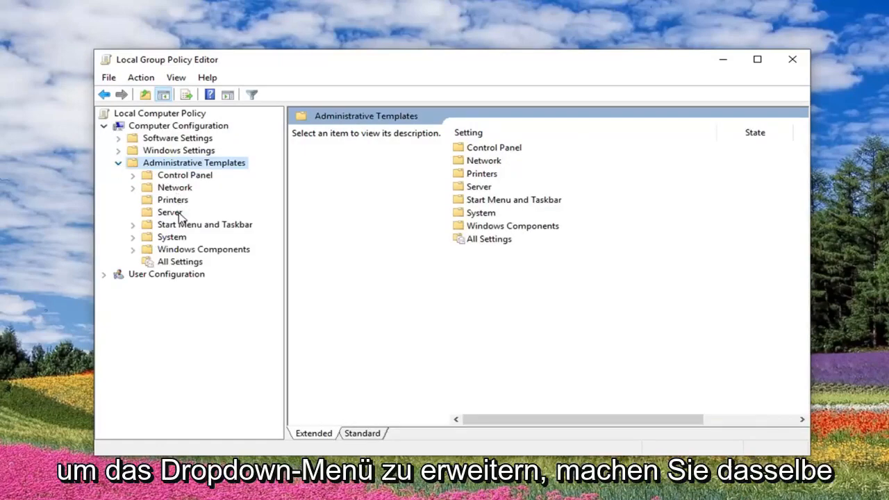
{"action": "mouse_move", "coordinate": [193, 230]}
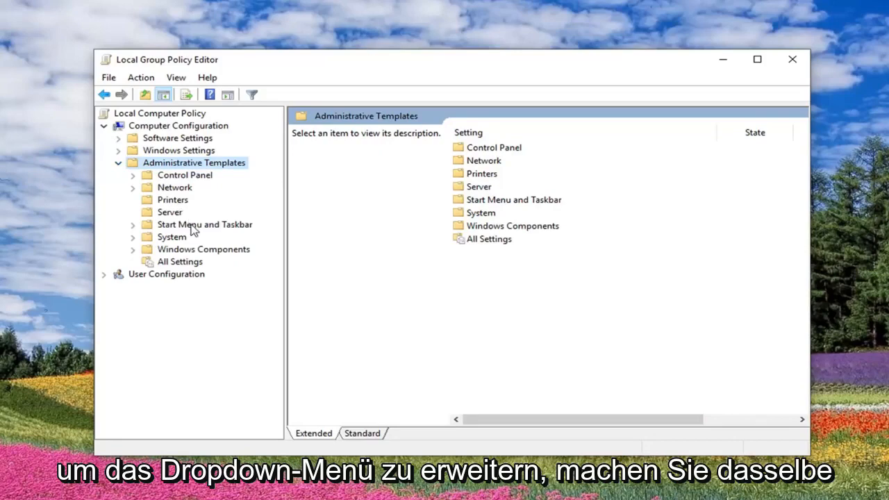
{"action": "mouse_move", "coordinate": [160, 258]}
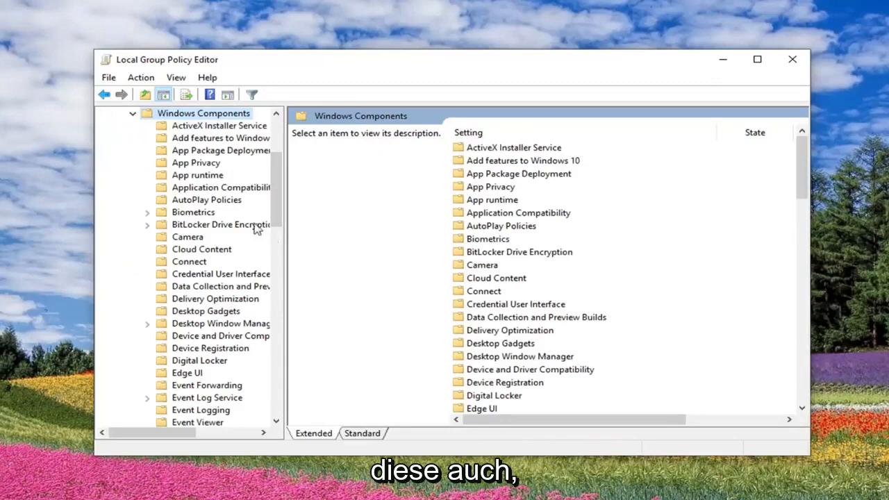
{"action": "mouse_move", "coordinate": [284, 241]}
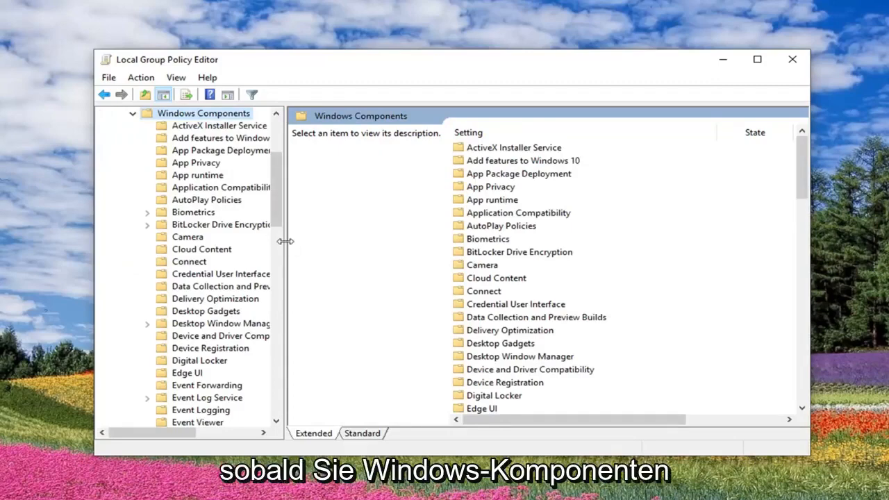
Widen the tree, expand BitLocker Drive Encryption and select 'Require additional authentication at startup'
{"action": "left_click_drag", "start_coordinate": [286, 241], "coordinate": [347, 241]}
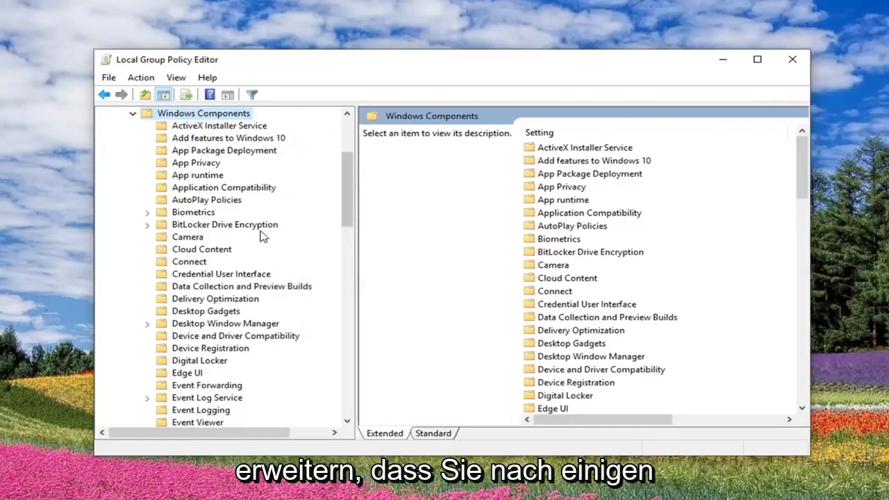
{"action": "mouse_move", "coordinate": [190, 236]}
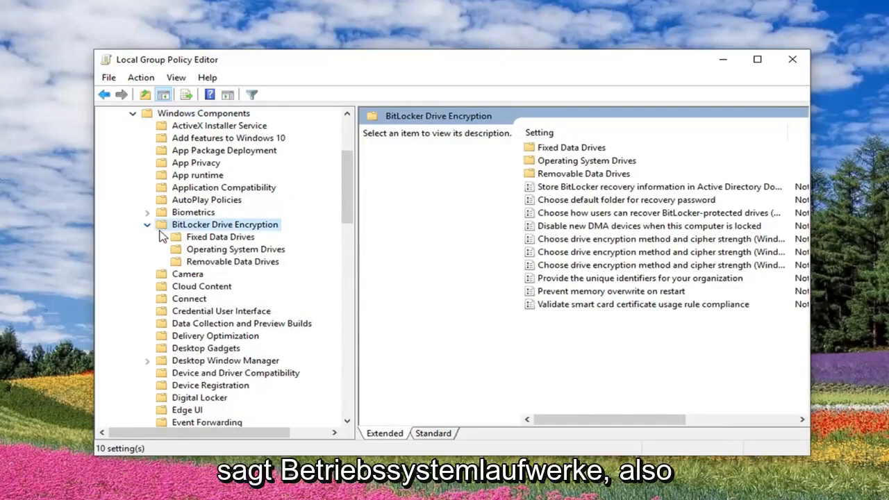
{"action": "left_click", "coordinate": [236, 249]}
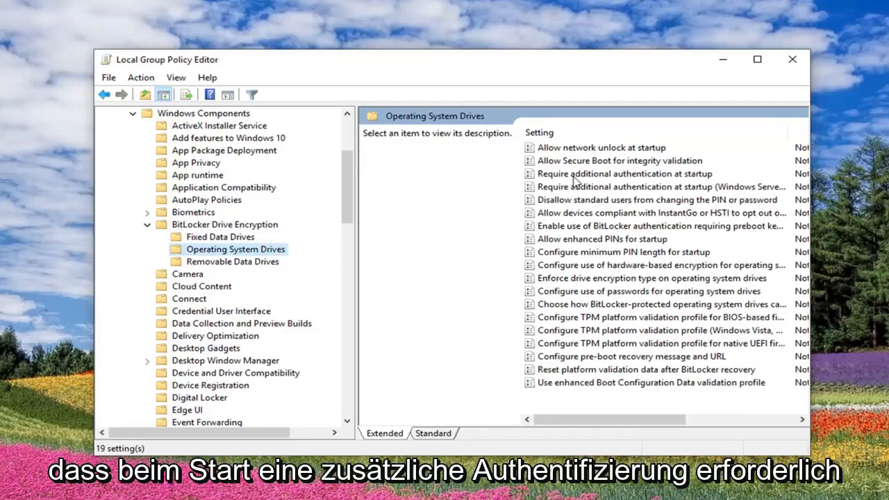
{"action": "left_click", "coordinate": [624, 174]}
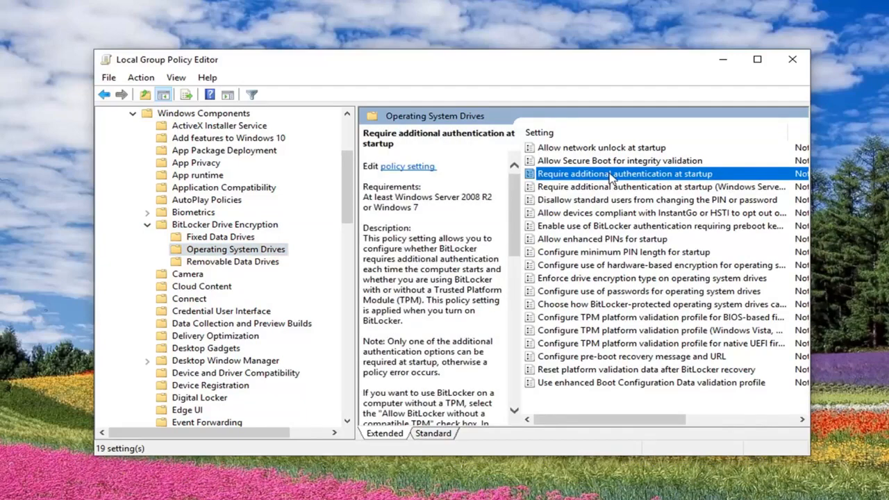
{"action": "mouse_move", "coordinate": [576, 194]}
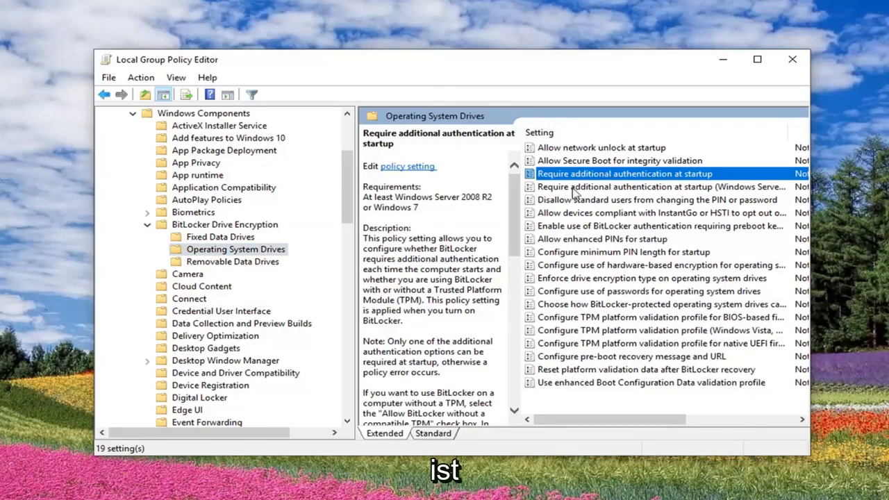
Enable the policy, uncheck 'Allow BitLocker without a compatible TPM' and set the TPM startup PIN option
{"action": "double_click", "coordinate": [624, 173]}
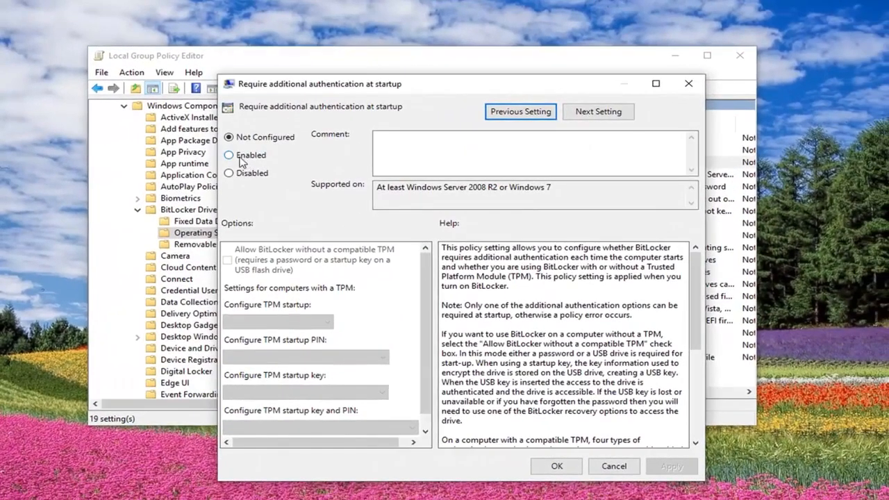
{"action": "left_click", "coordinate": [229, 155]}
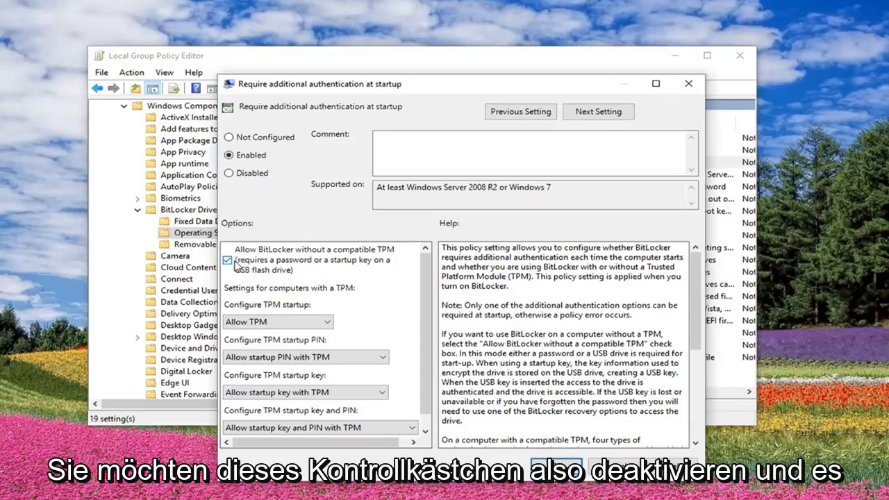
{"action": "left_click", "coordinate": [228, 259]}
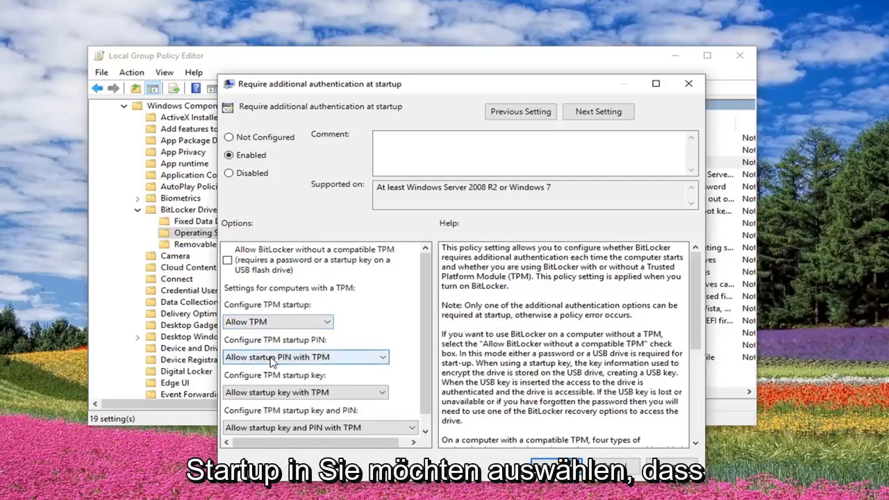
{"action": "left_click", "coordinate": [306, 356]}
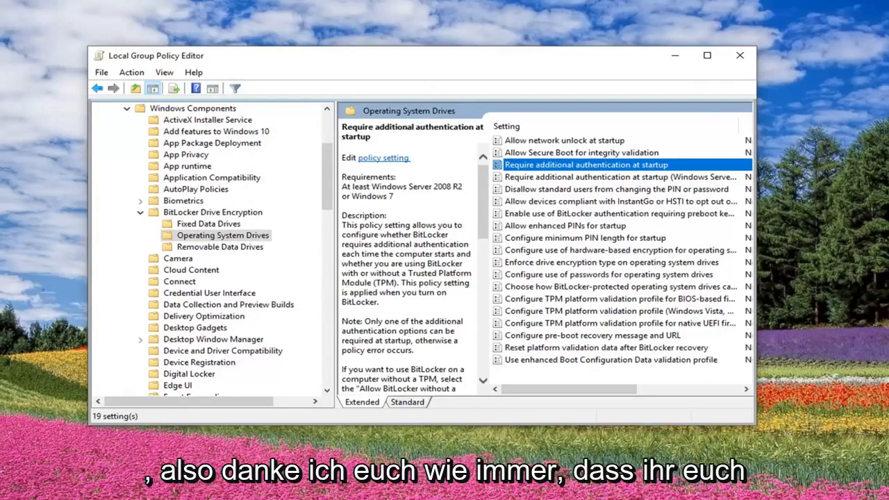
{"action": "mouse_move", "coordinate": [739, 55]}
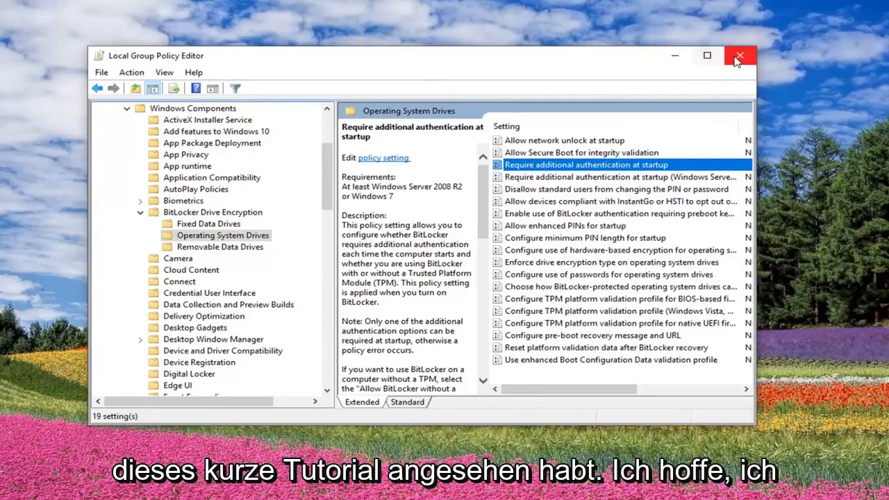
Close the Local Group Policy Editor window
{"action": "left_click", "coordinate": [739, 56]}
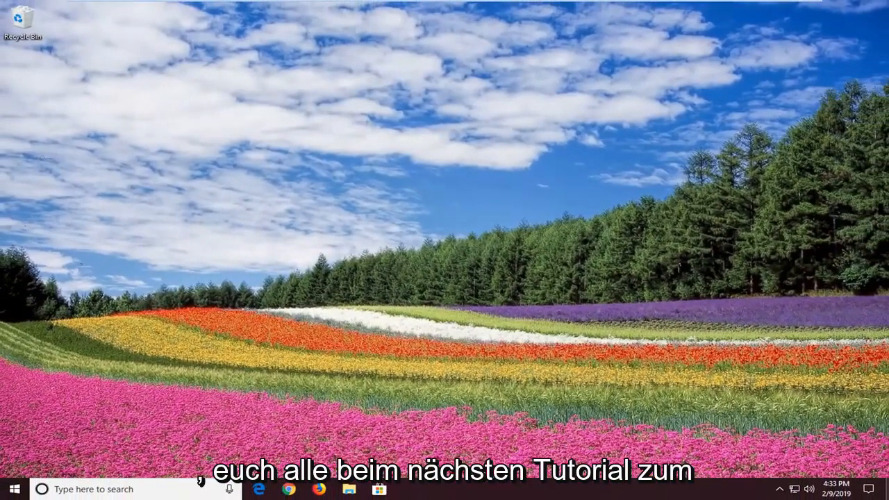